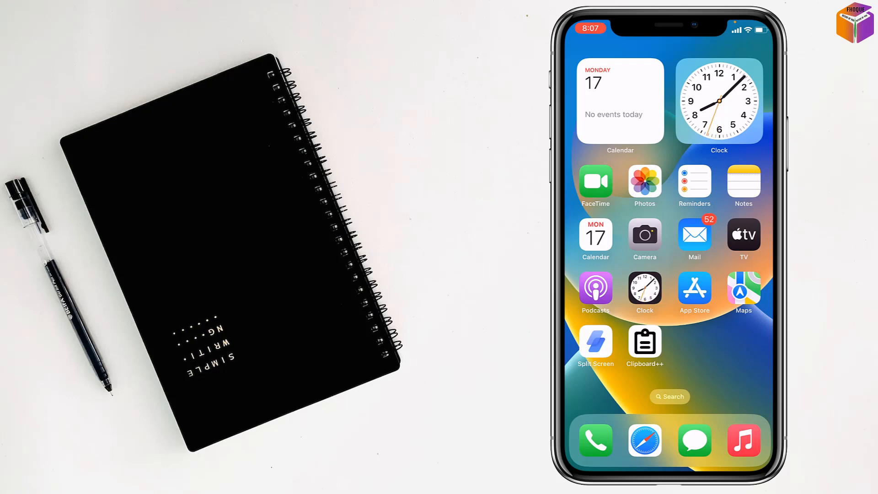
# - Swipe the Home Screen over to reach and launch iMovie
pyautogui.hscroll(-3)
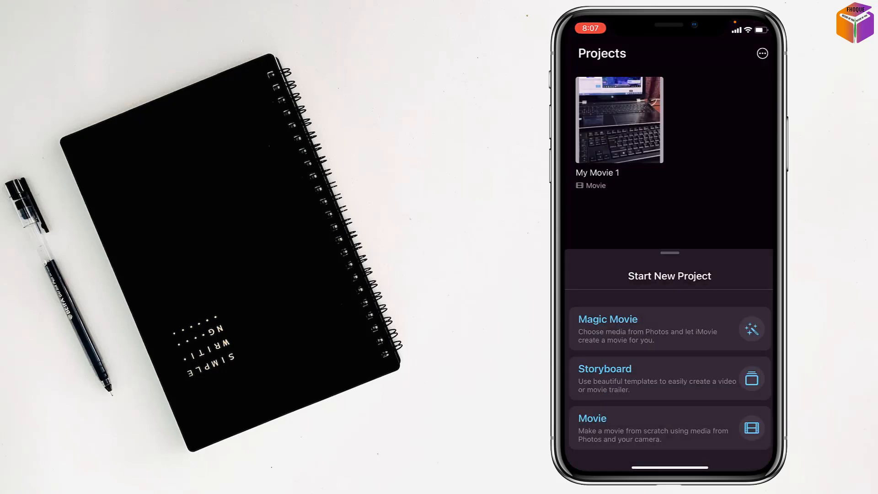
# - Create a new movie from the 10.3-second laptop clip and select it in the timeline
pyautogui.click(593, 419)
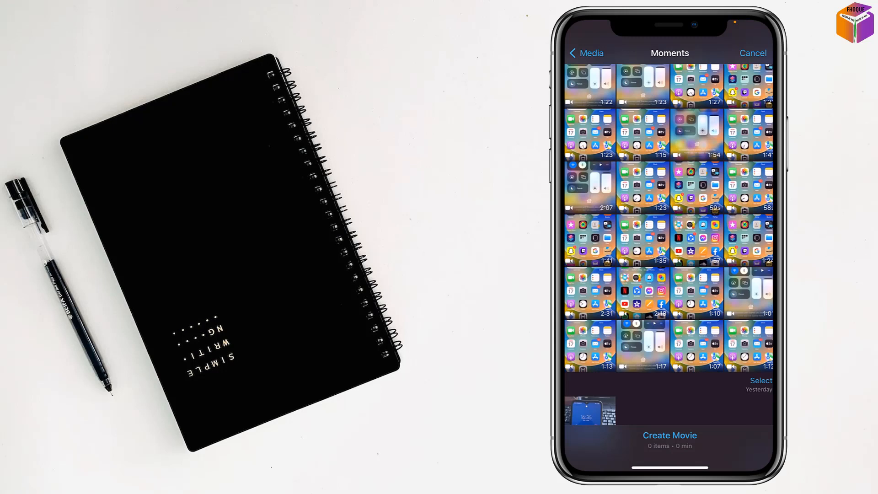
pyautogui.scroll(-3)
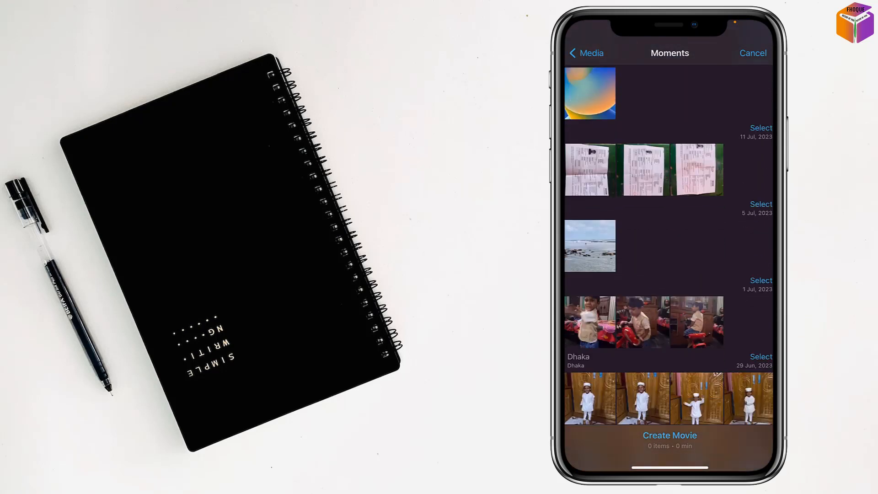
pyautogui.scroll(-3)
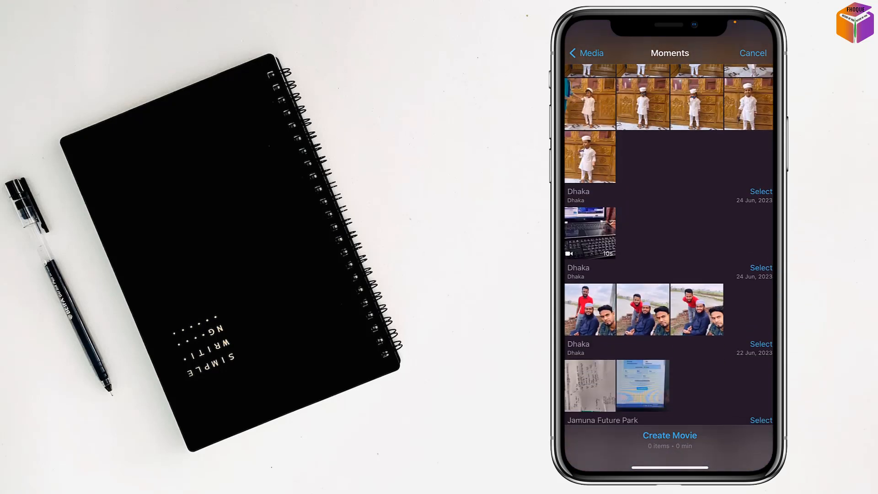
pyautogui.click(589, 233)
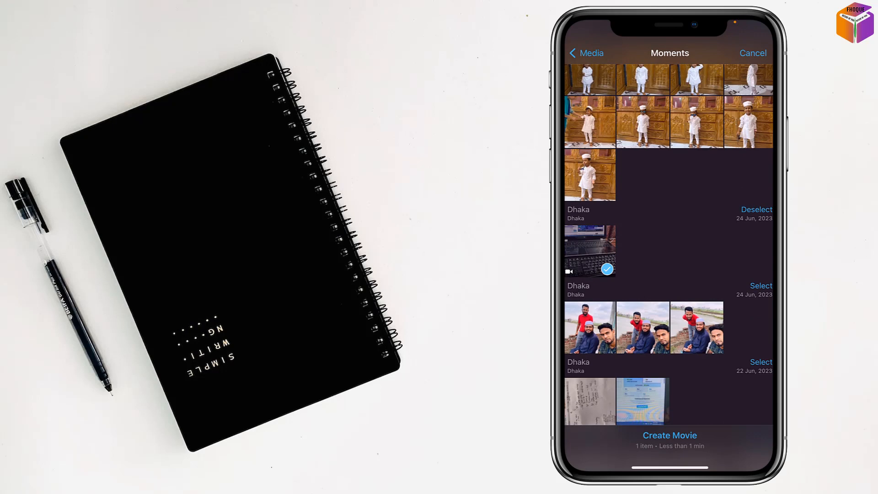
pyautogui.click(670, 435)
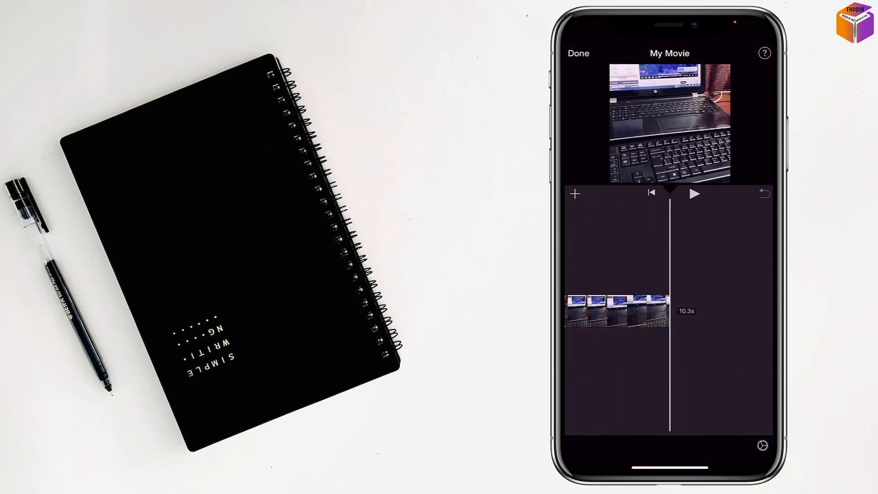
pyautogui.click(616, 311)
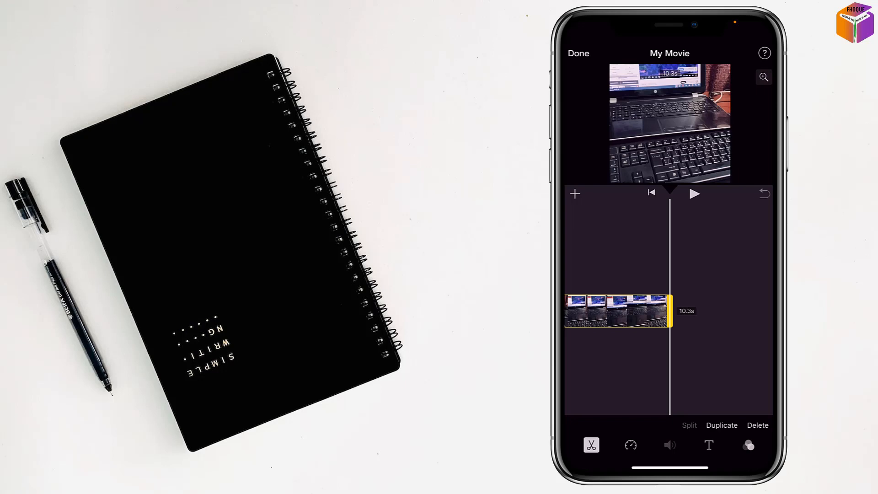
# - Browse Audio > Soundtracks and choose Bettie from the Pop list
pyautogui.click(573, 193)
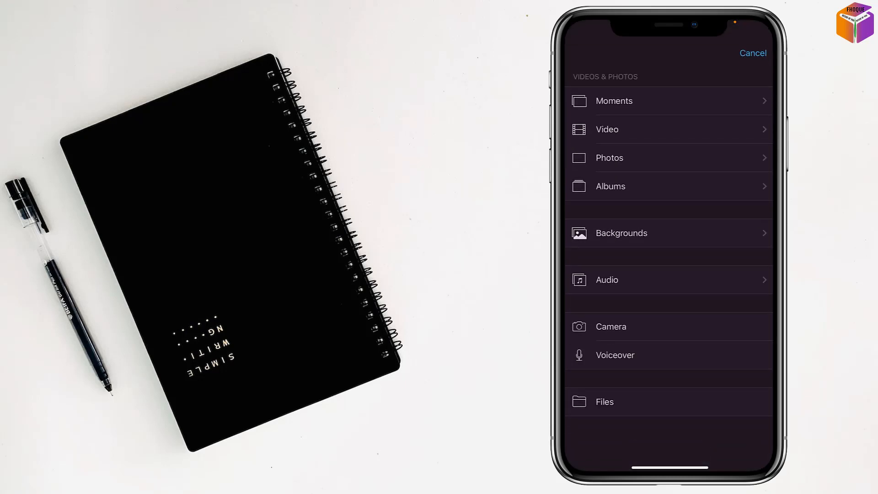
pyautogui.click(607, 280)
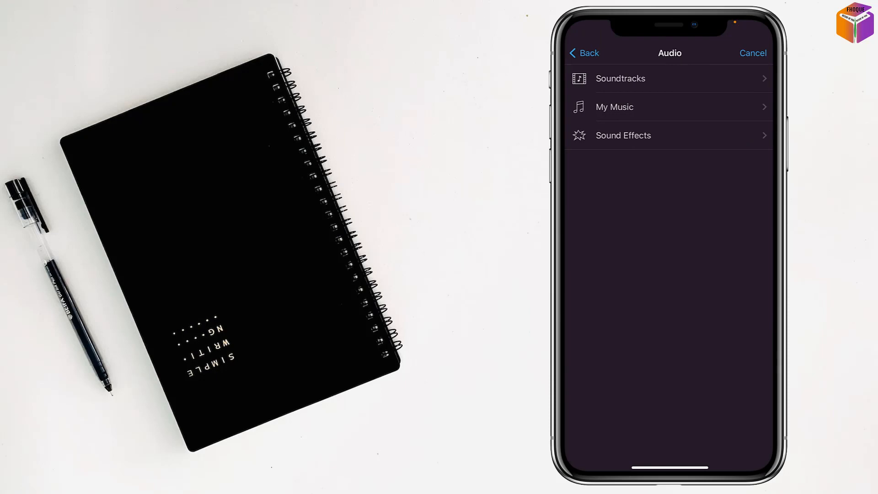
pyautogui.click(620, 79)
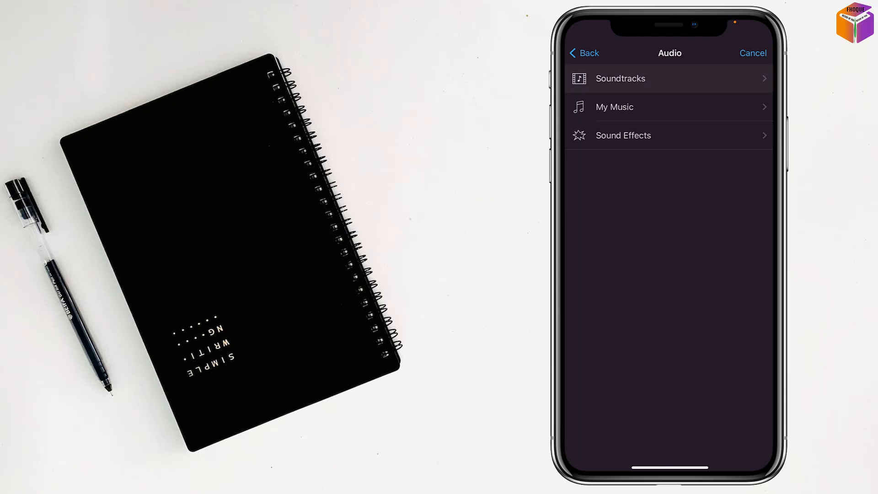
pyautogui.click(620, 78)
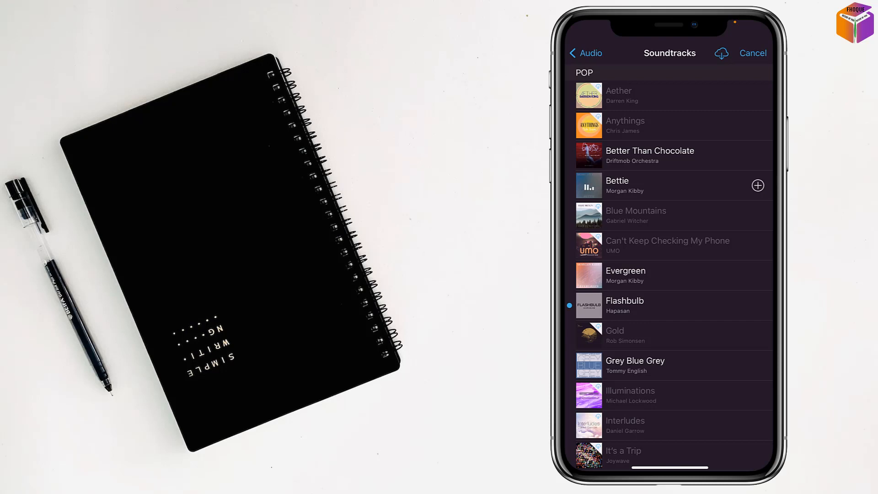
# - Add Bettie under the laptop clip, then play and pause the movie to preview
pyautogui.click(753, 53)
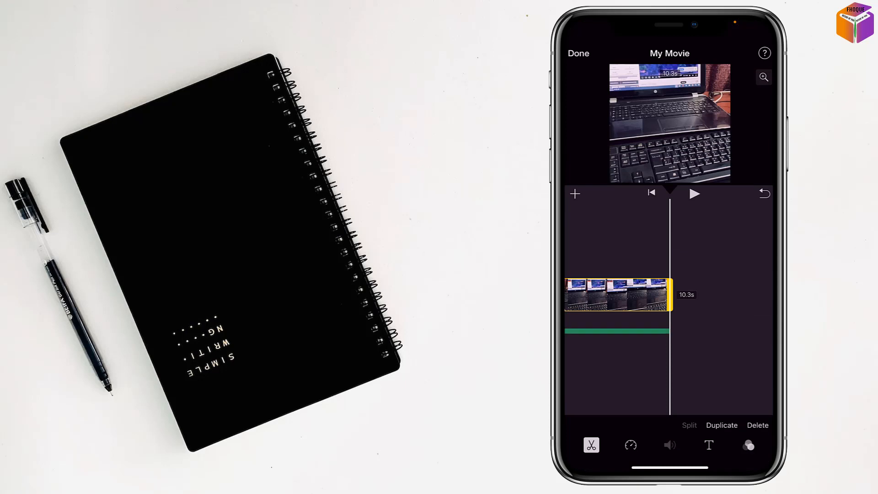
pyautogui.click(695, 193)
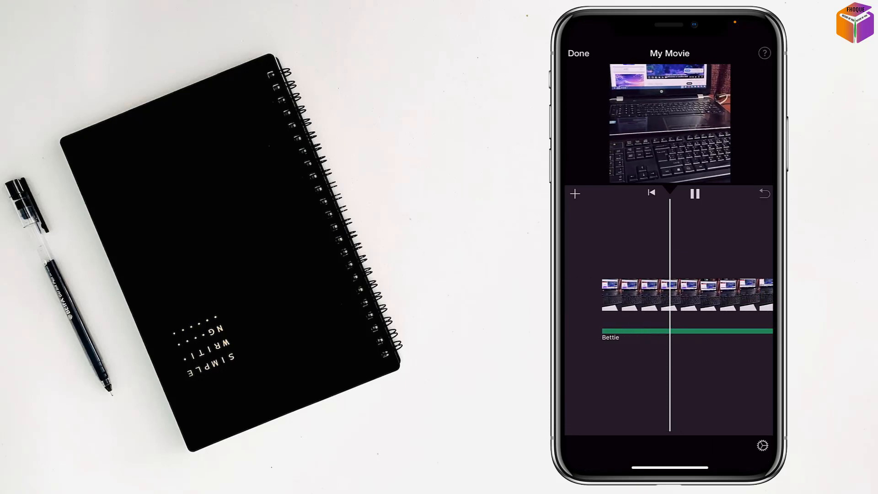
pyautogui.click(694, 193)
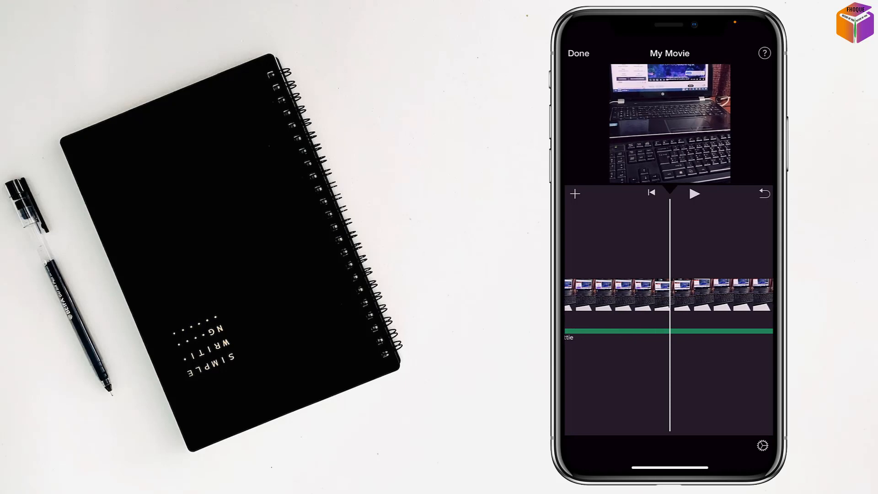